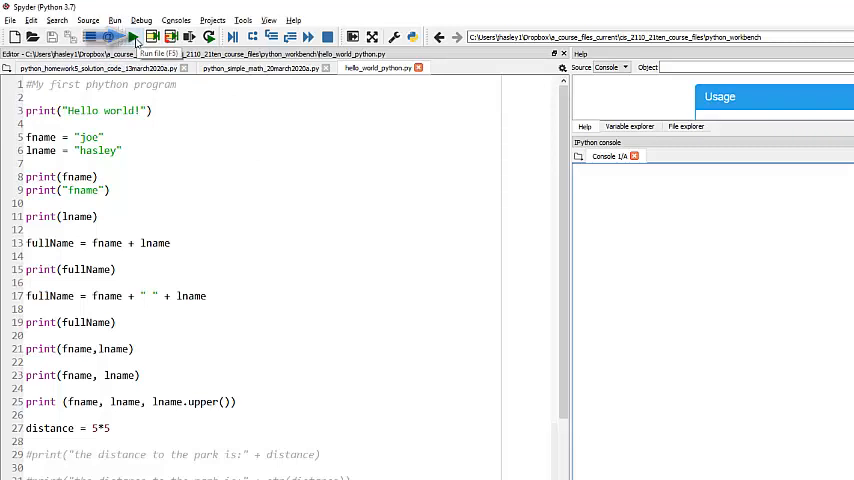
click(132, 36)
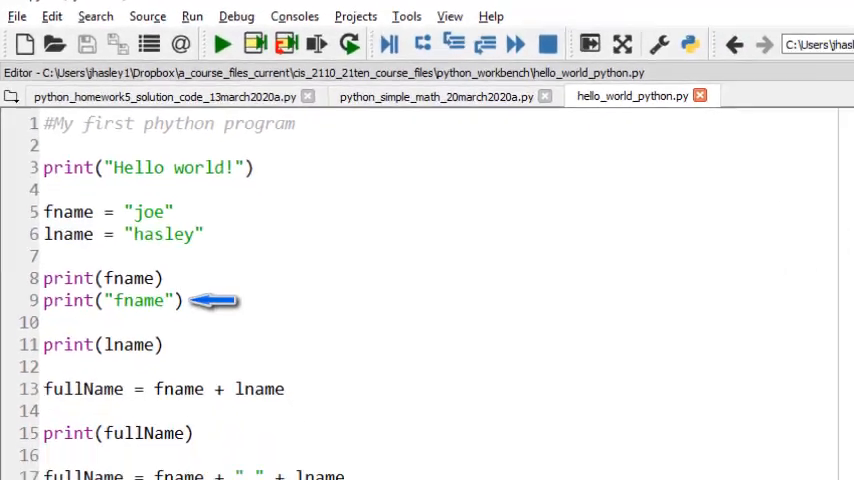
click(220, 42)
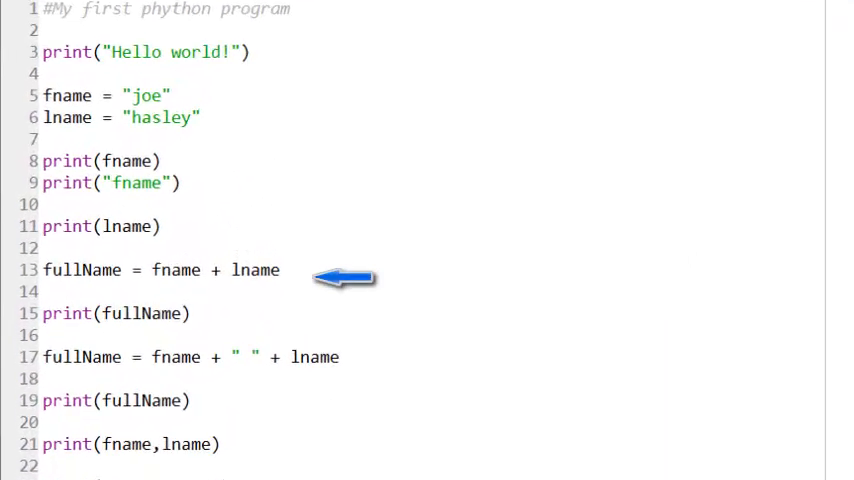
scroll(down, 3)
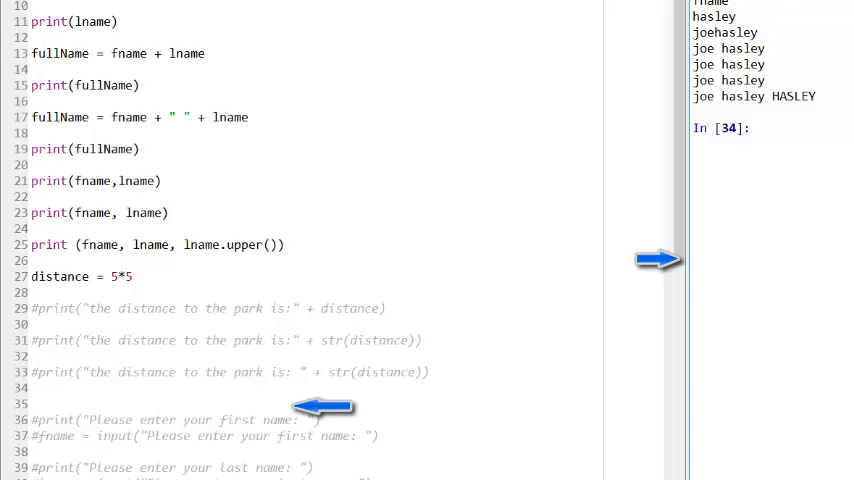
Uncomment line 29, print("the distance to the park is:" + distance), with Ctrl+1.
click(756, 128)
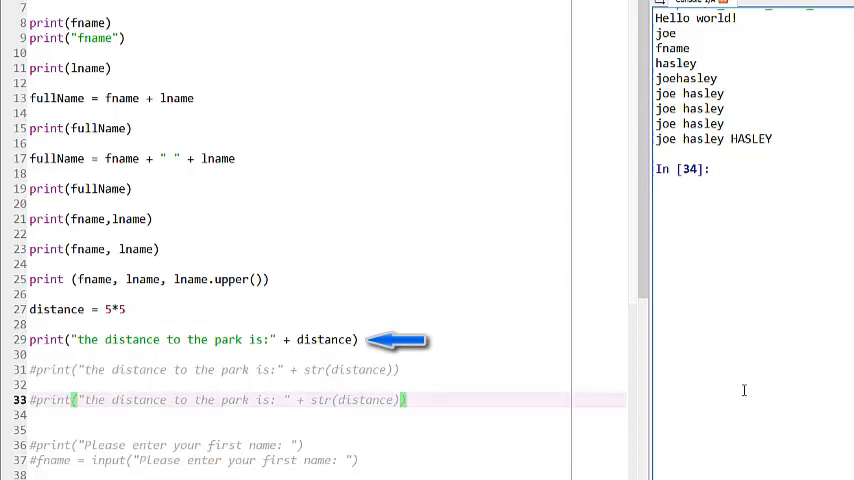
scroll(down, 3)
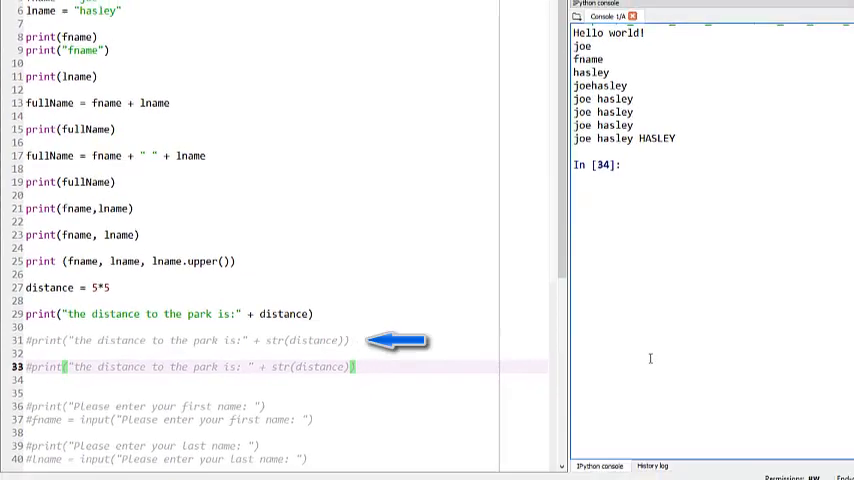